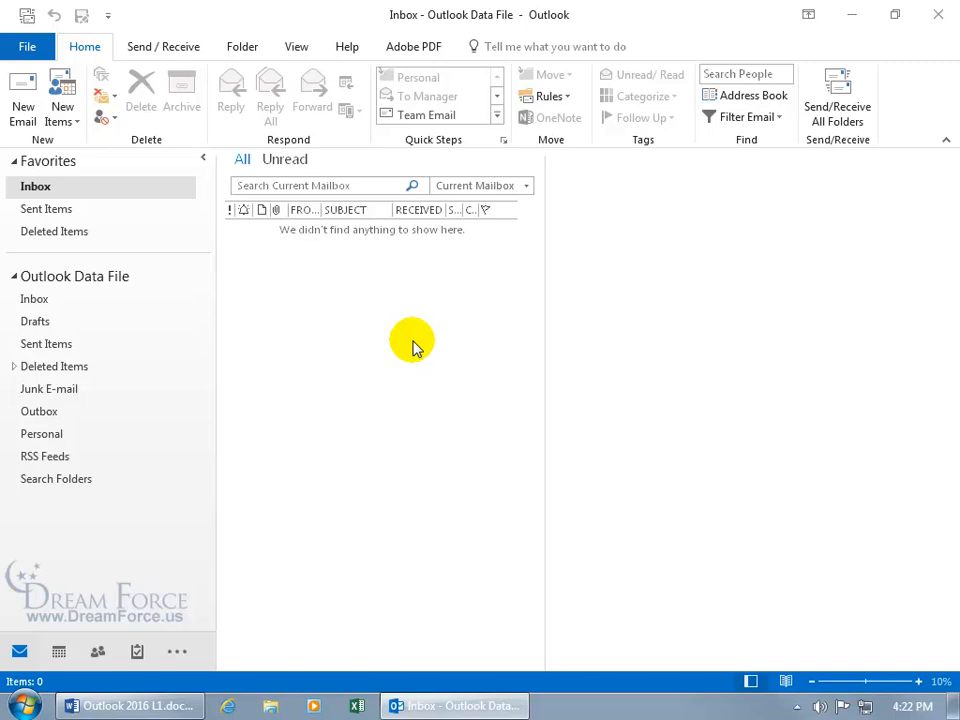
mouse_move(352, 20)
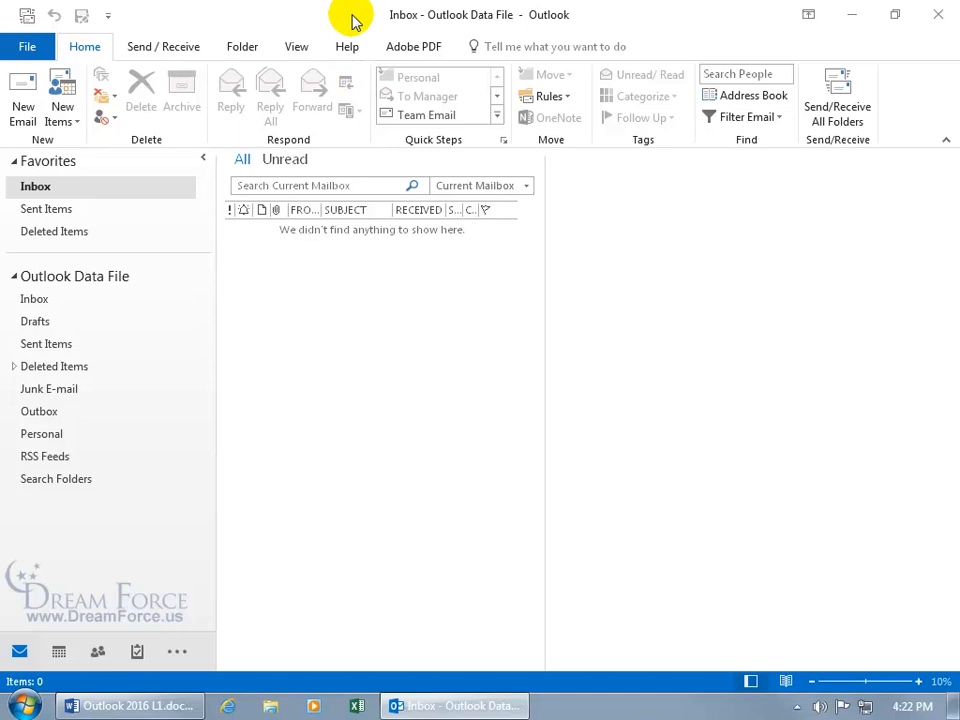
mouse_move(285, 22)
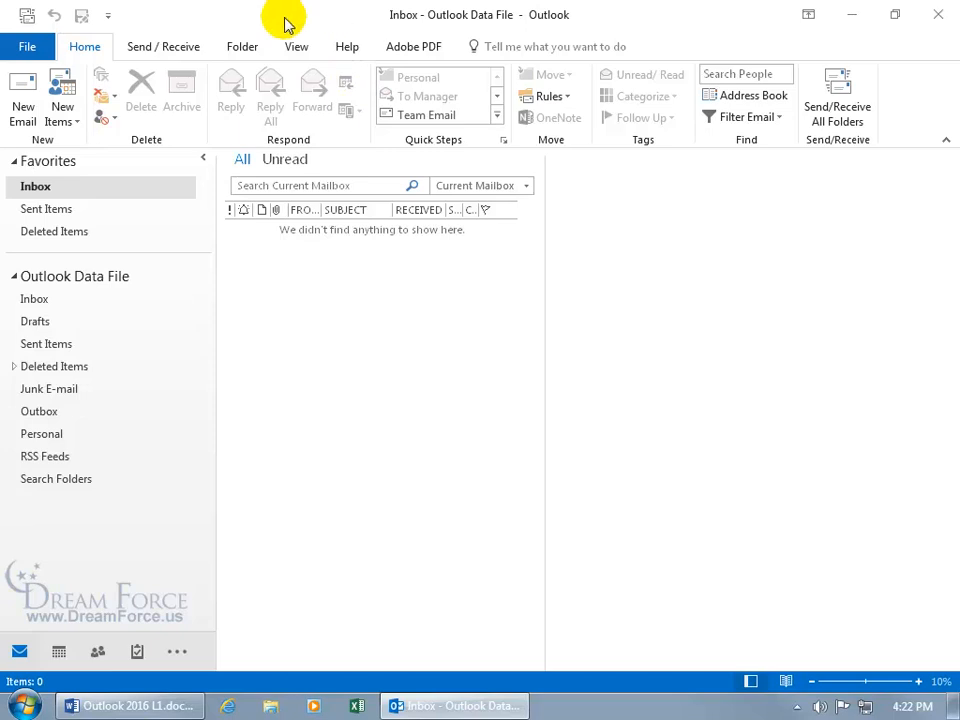
mouse_move(350, 22)
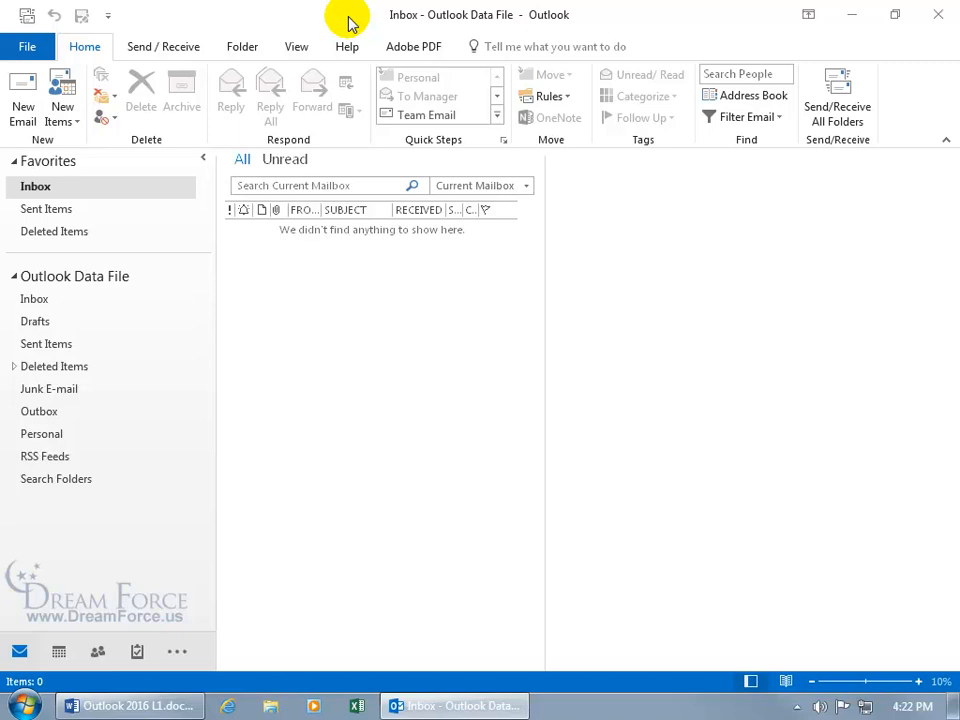
Step: Set Outlook's Office Theme to Colorful in the General options
click(27, 46)
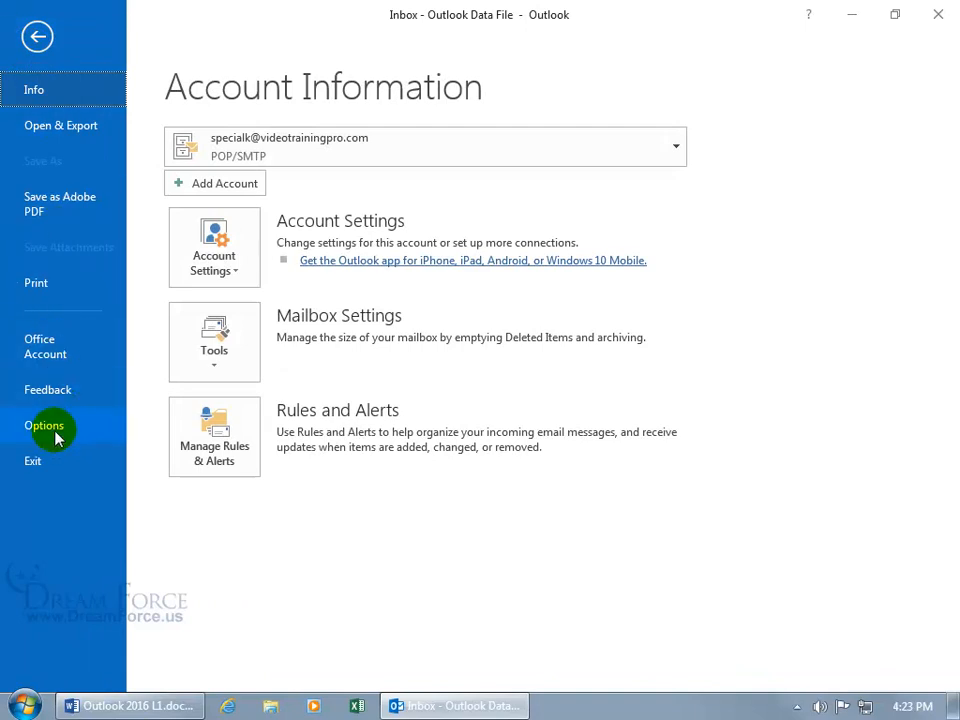
click(44, 425)
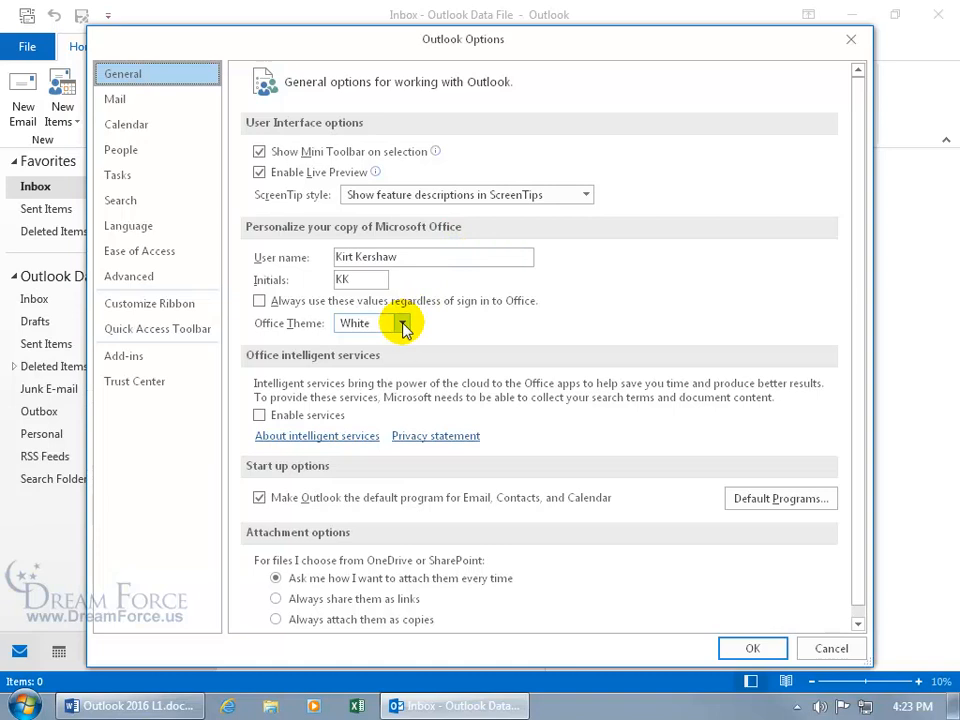
click(403, 322)
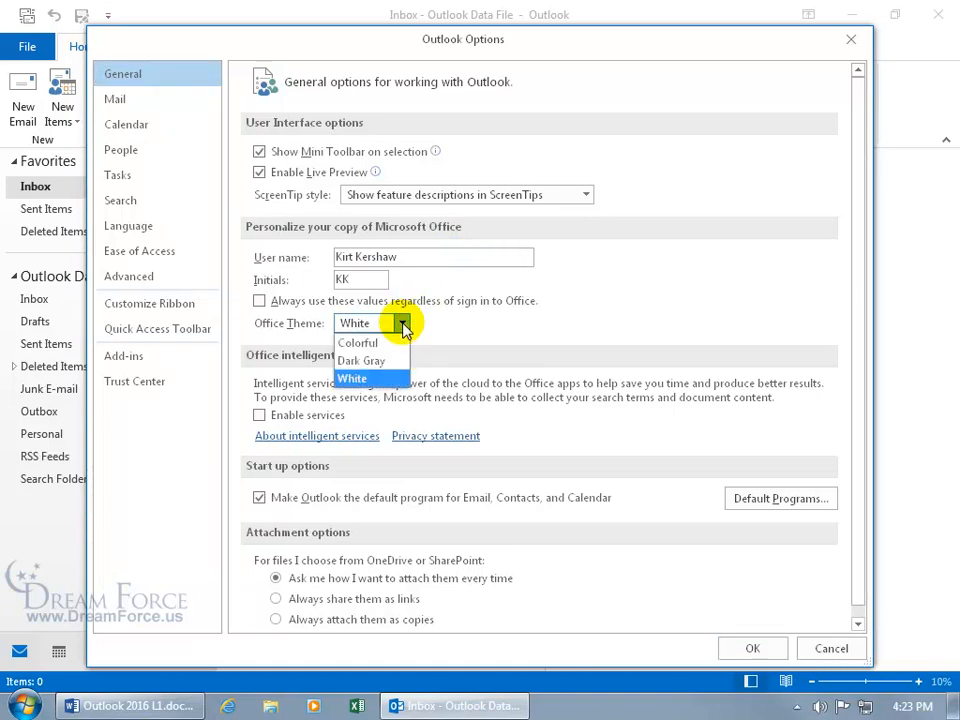
click(357, 342)
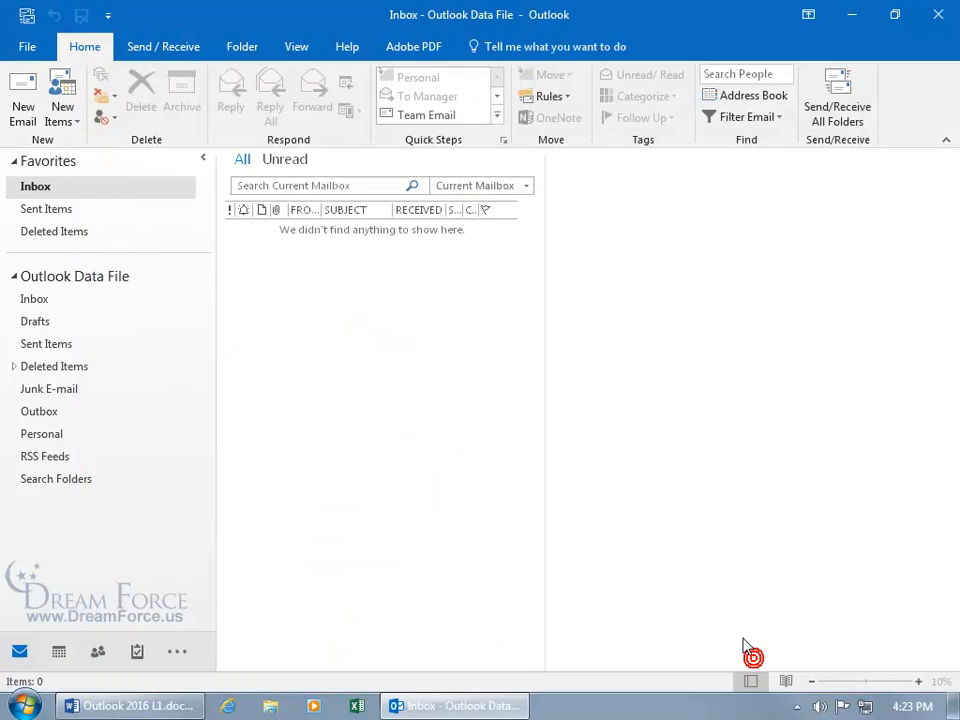
mouse_move(424, 30)
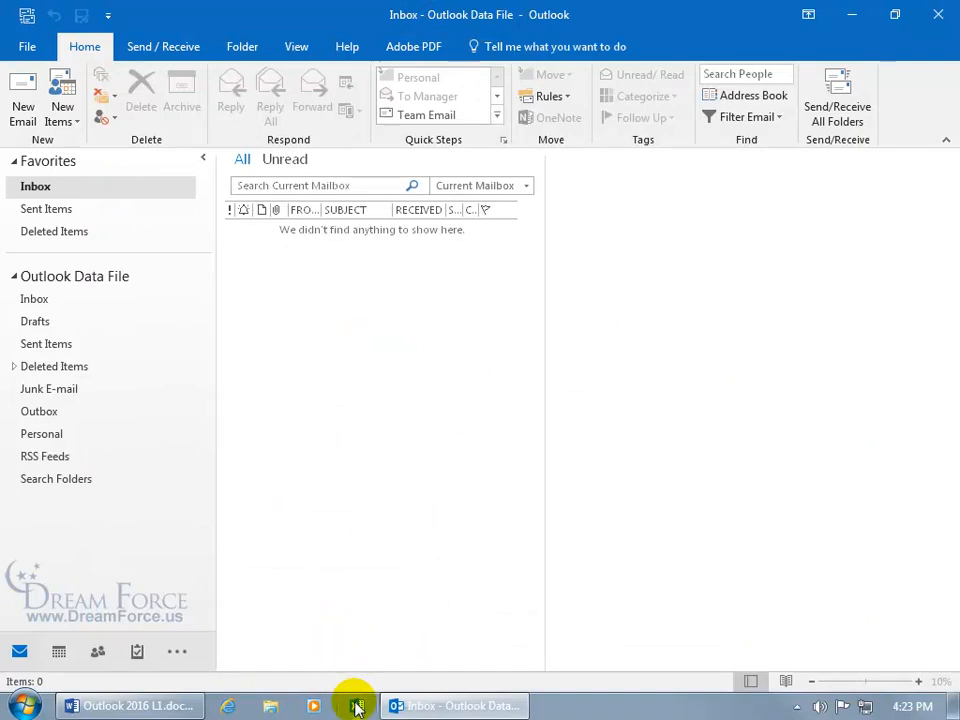
Step: Switch to the blank Excel Book1 workbook from the taskbar
click(355, 706)
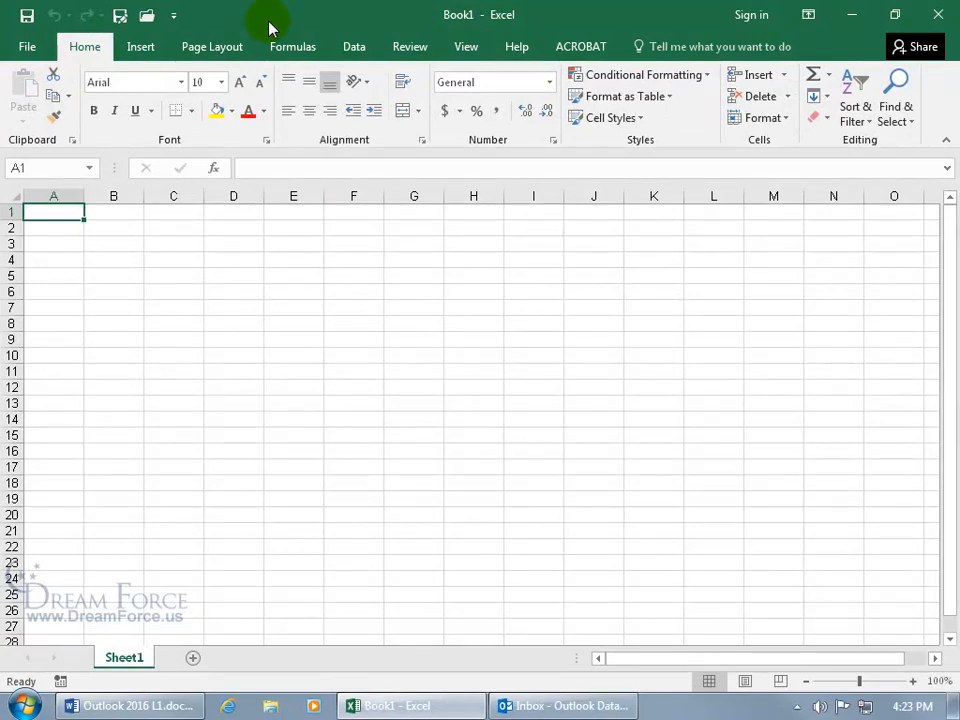
mouse_move(250, 25)
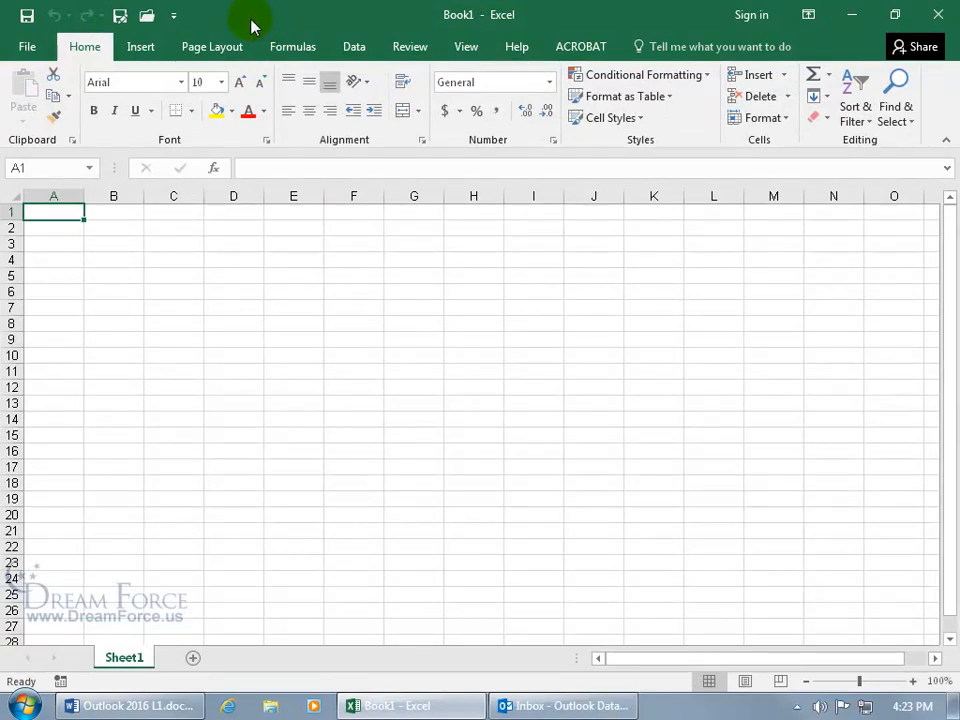
Step: Change the Office Theme to White in Excel's General options and apply it
click(27, 46)
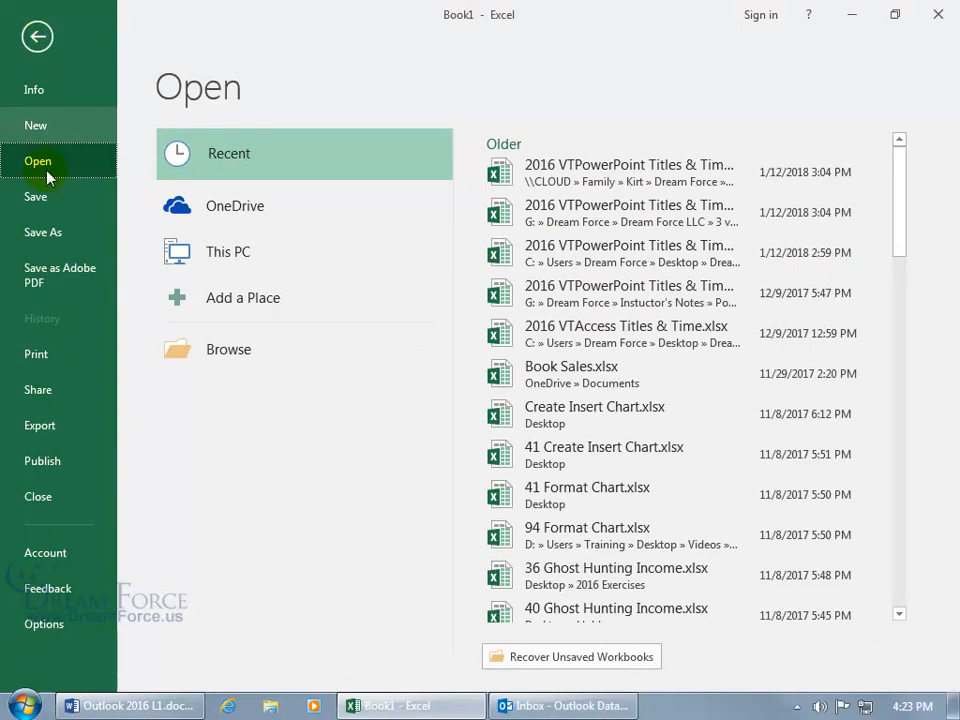
mouse_move(43, 624)
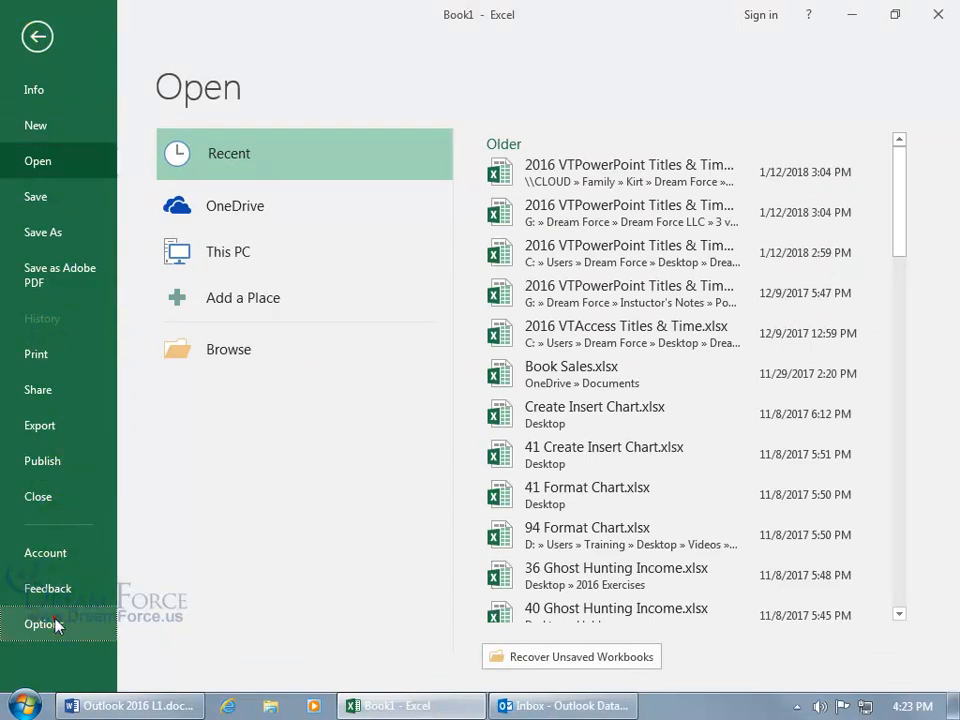
click(42, 624)
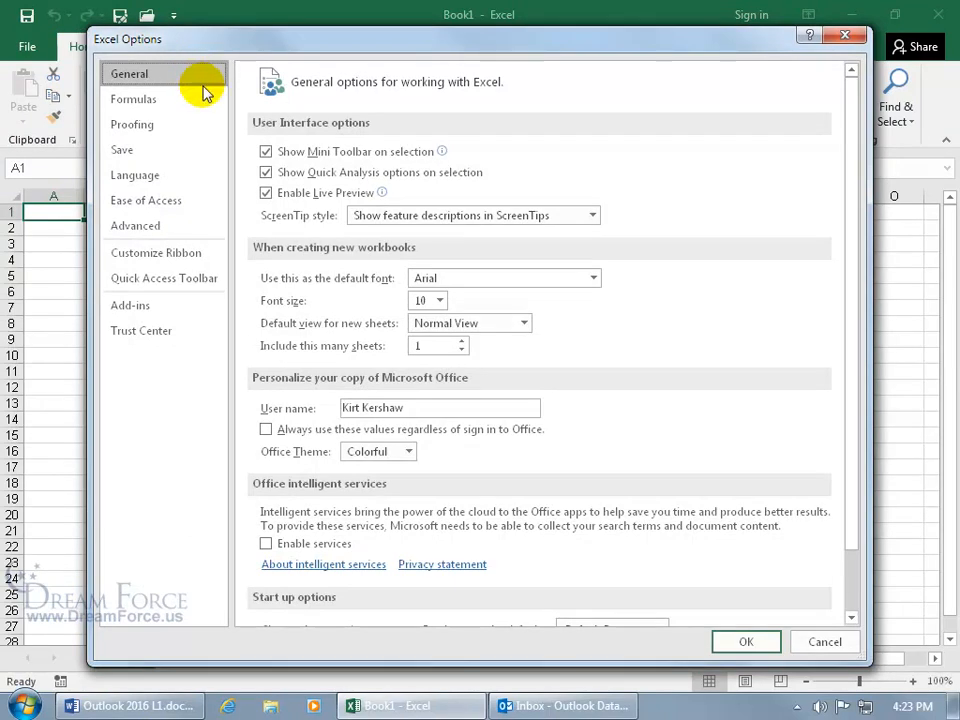
mouse_move(418, 398)
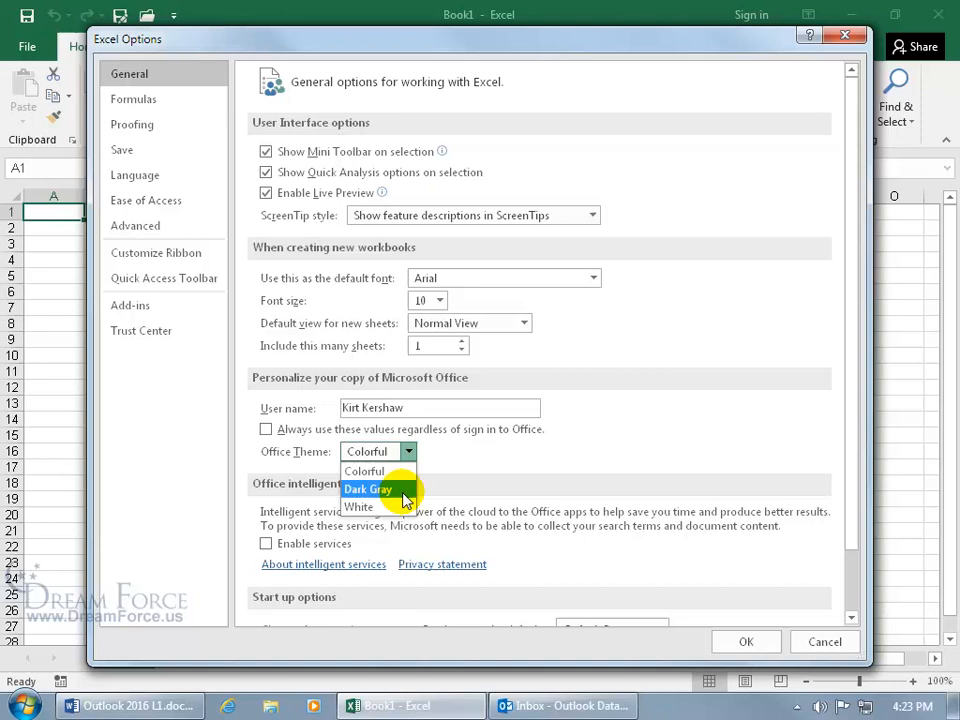
click(358, 507)
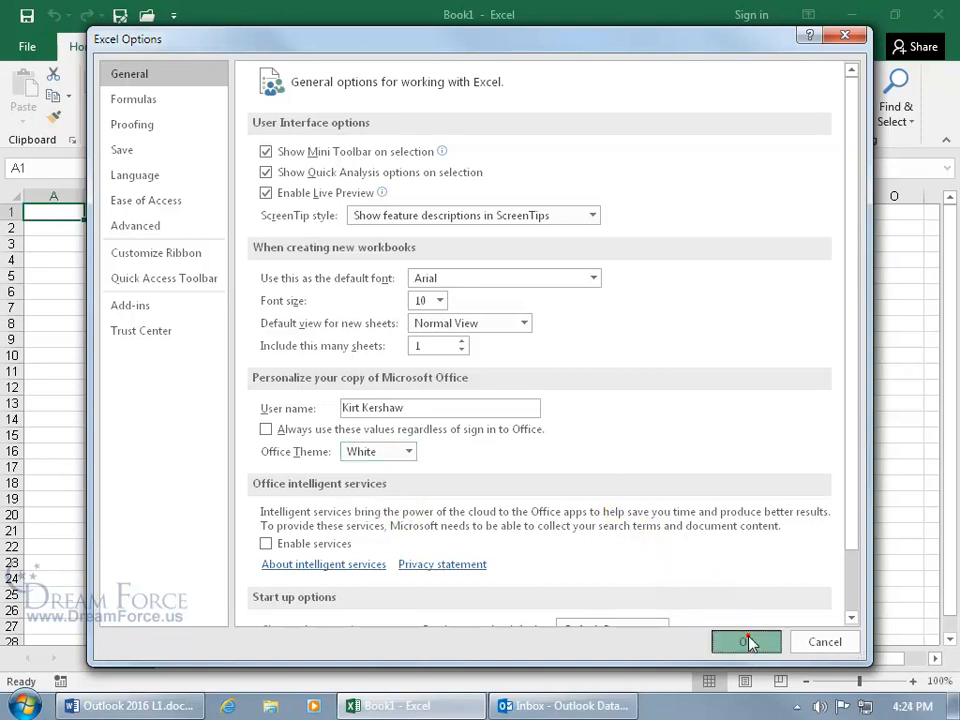
click(746, 641)
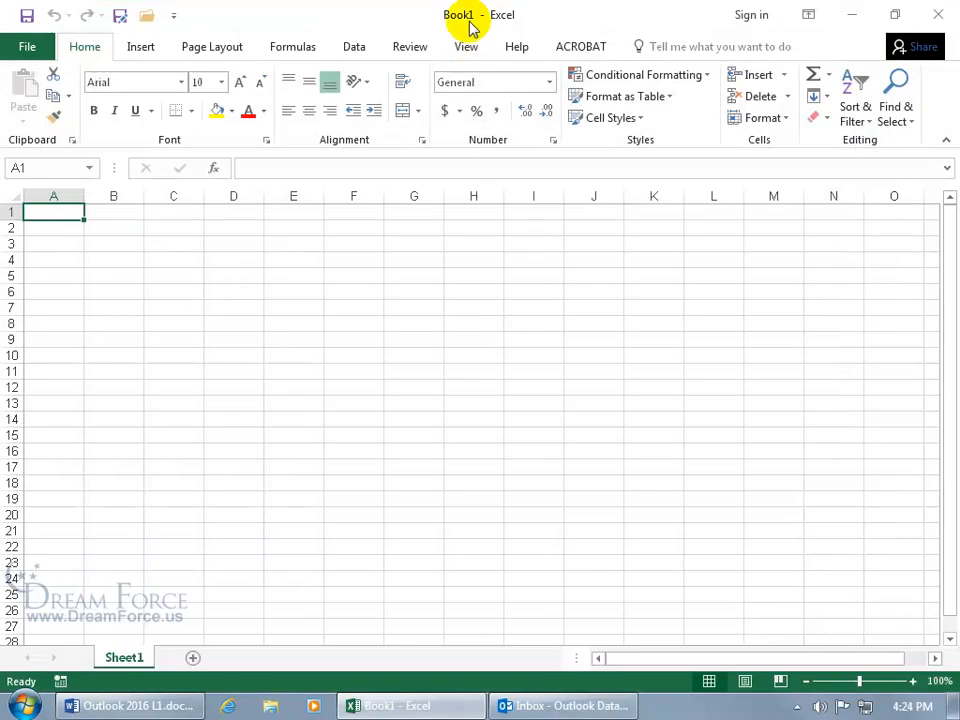